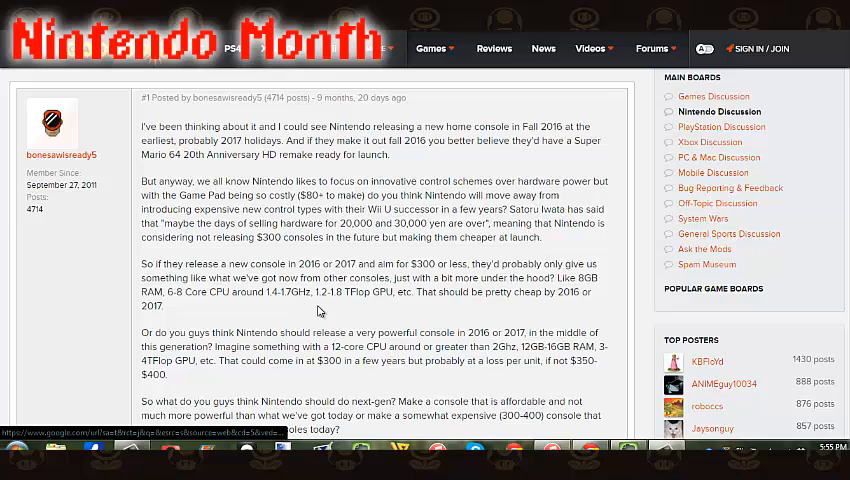
pyautogui.scroll(-3)
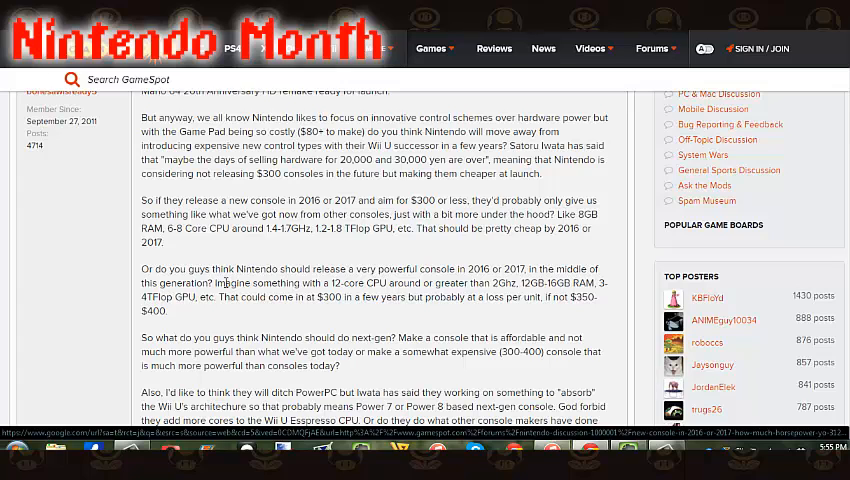
pyautogui.scroll(3)
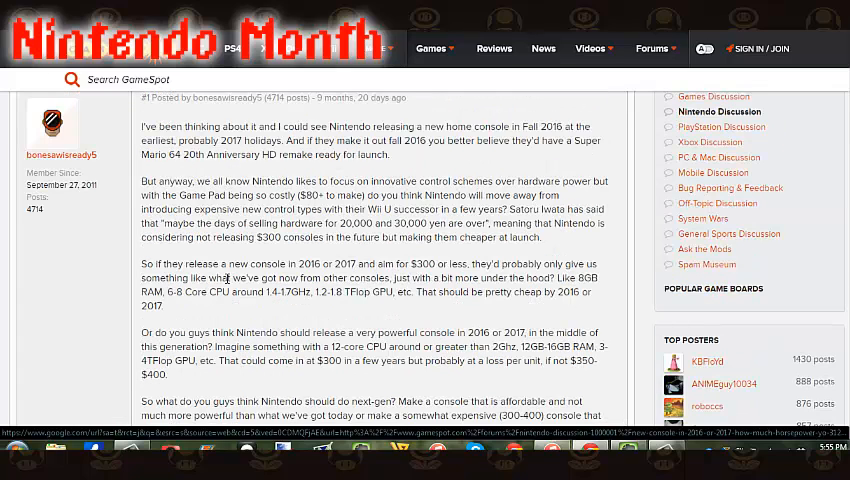
pyautogui.scroll(-3)
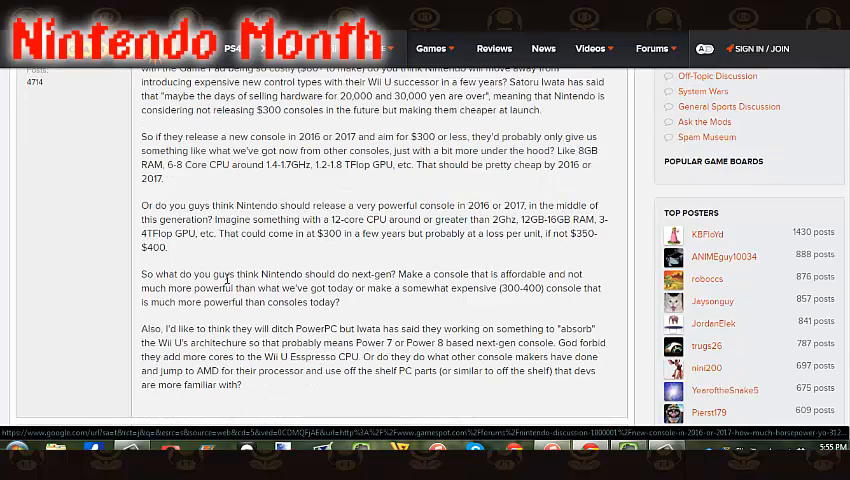